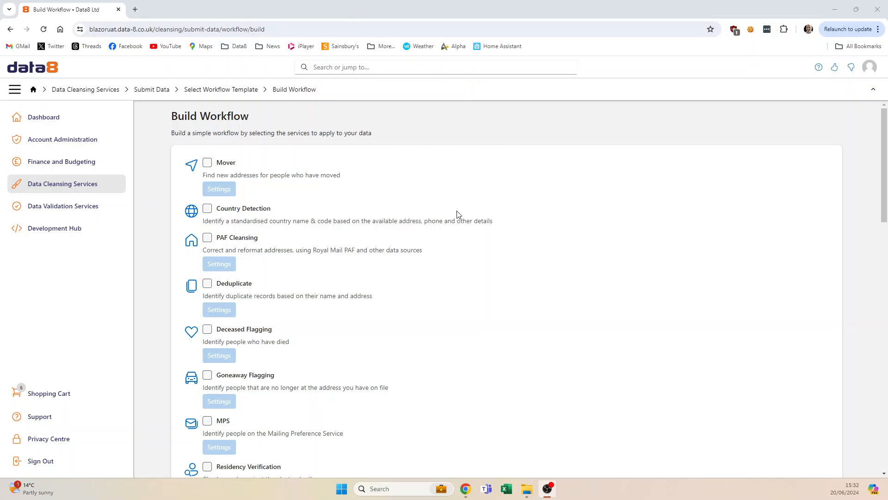
pyautogui.moveTo(418, 163)
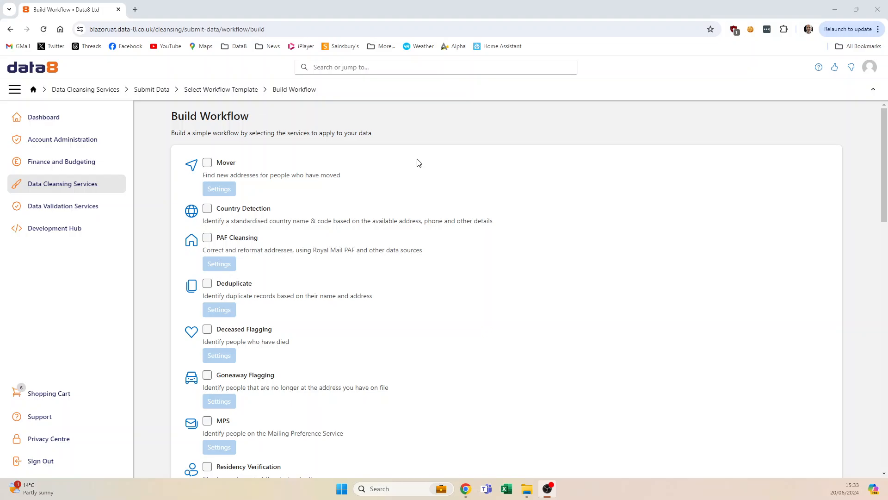
pyautogui.moveTo(410, 176)
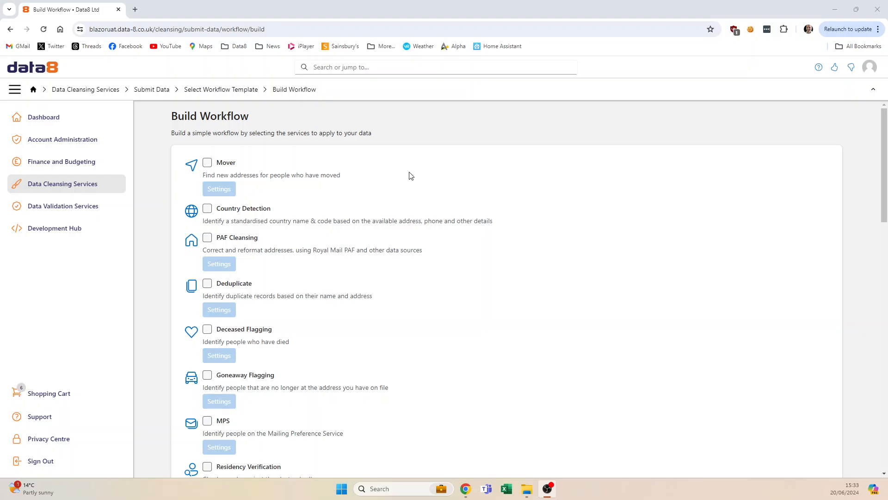
pyautogui.moveTo(405, 179)
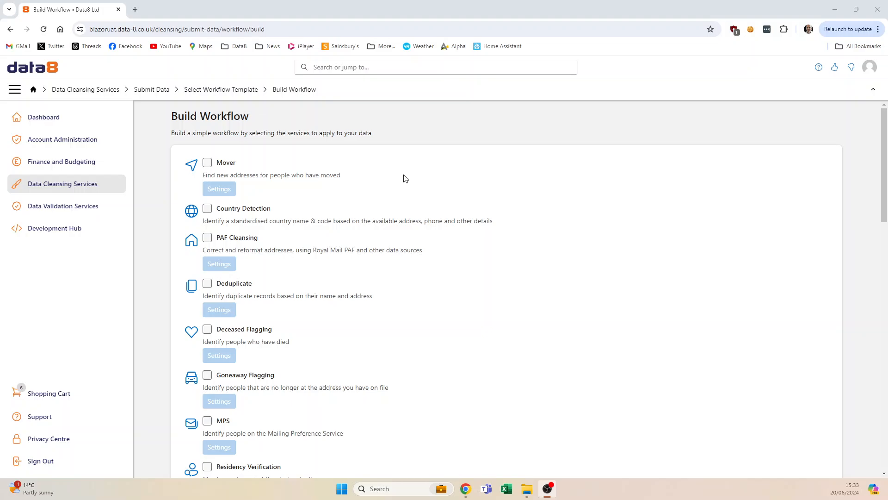
pyautogui.moveTo(392, 189)
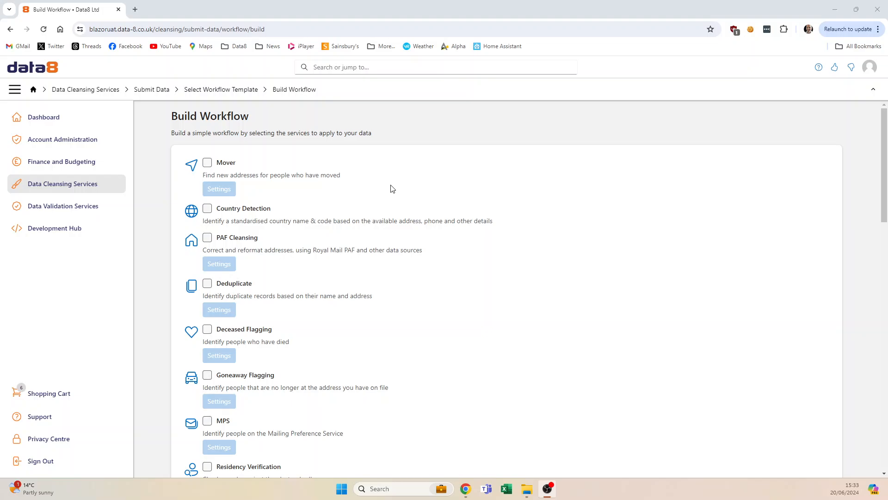
pyautogui.moveTo(386, 187)
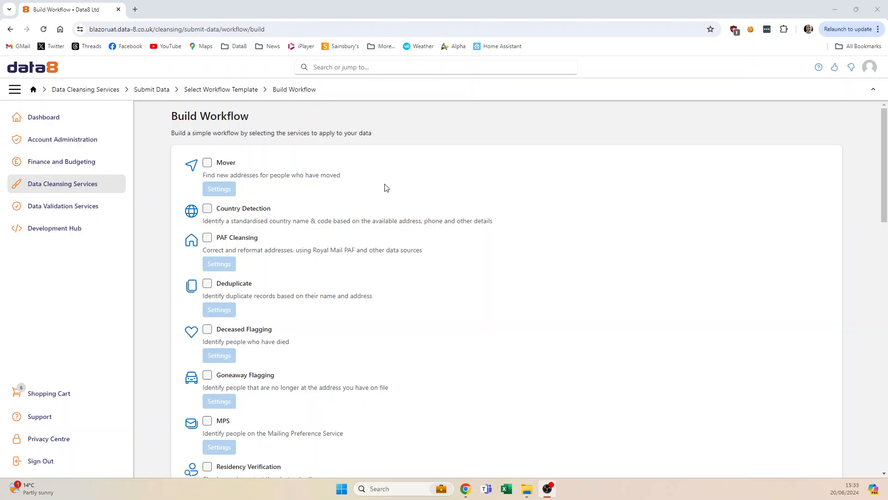
pyautogui.moveTo(385, 196)
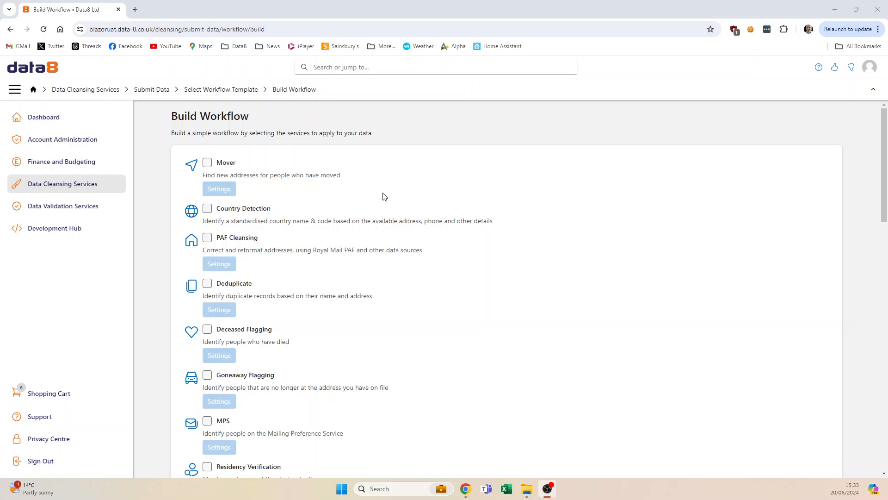
pyautogui.moveTo(242, 259)
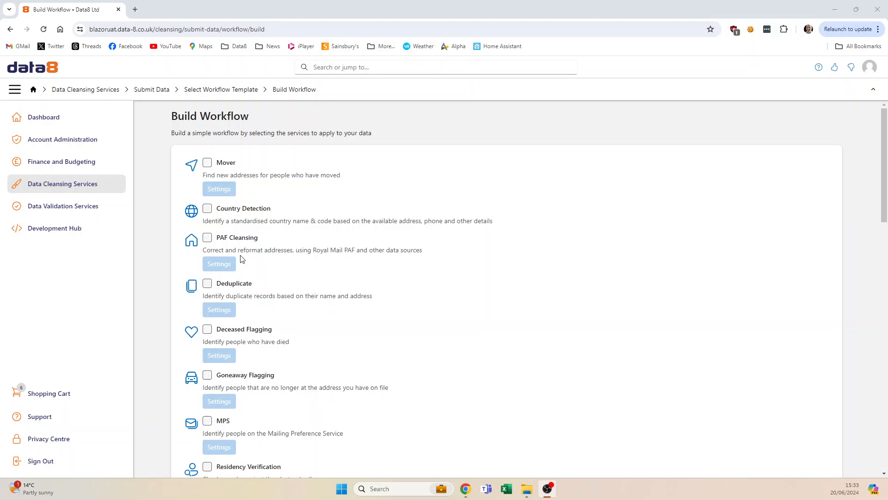
# Step: Tick PAF Cleansing and Deceased Flagging so both services join the workflow
pyautogui.click(207, 237)
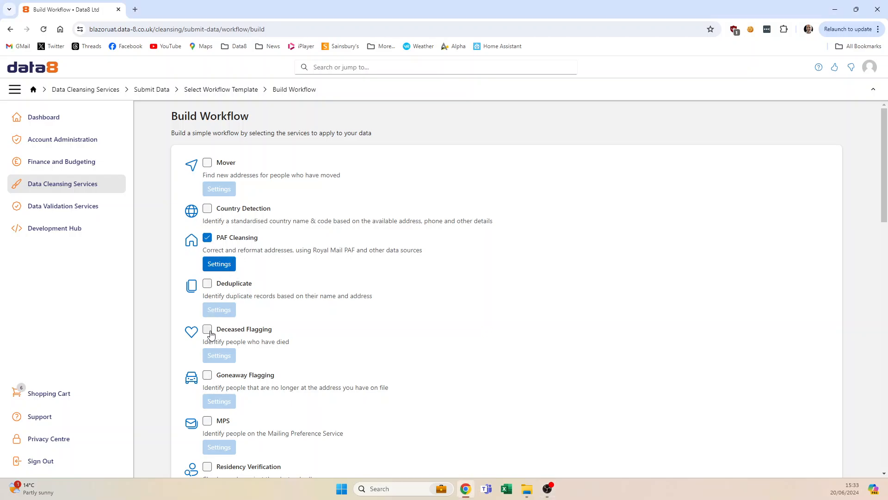
pyautogui.click(207, 329)
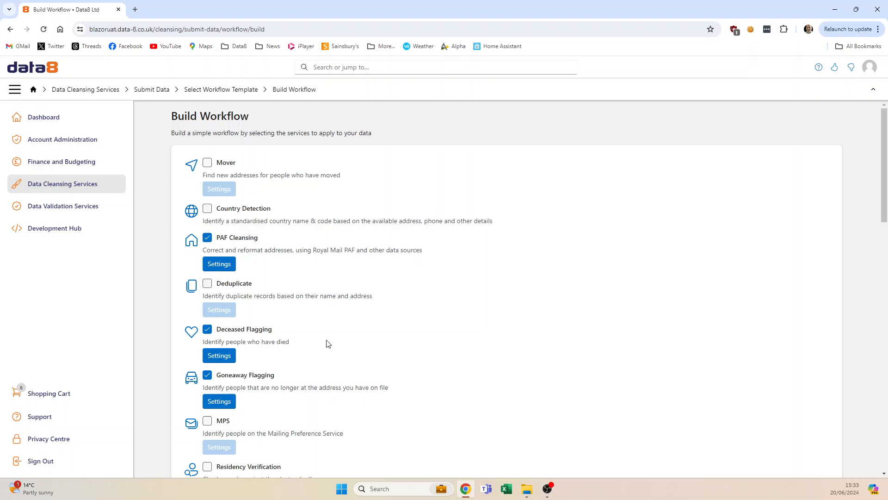
pyautogui.moveTo(392, 292)
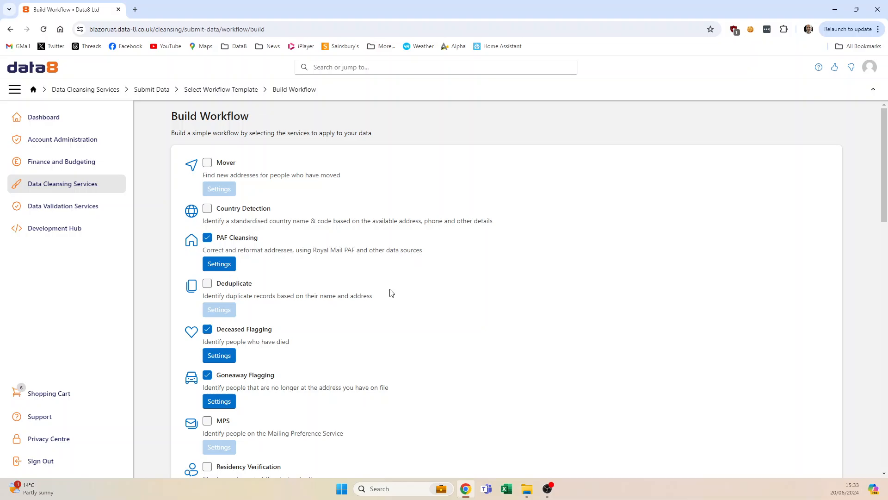
pyautogui.moveTo(385, 292)
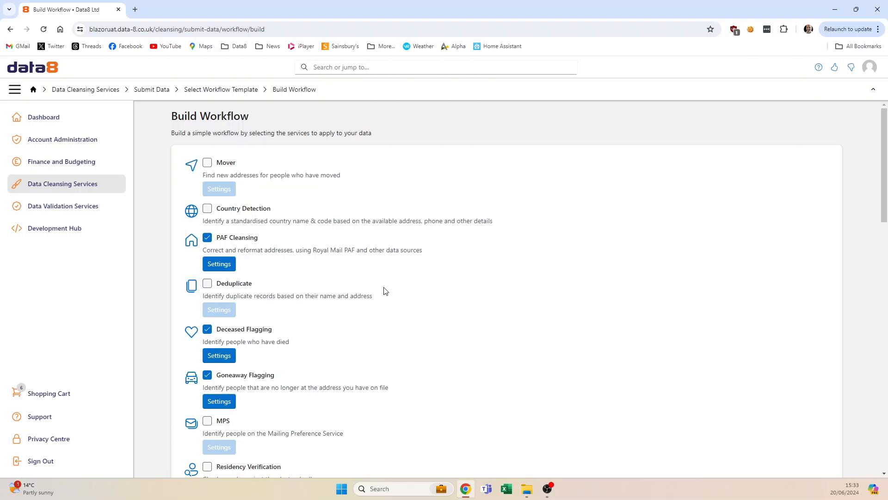
pyautogui.moveTo(364, 286)
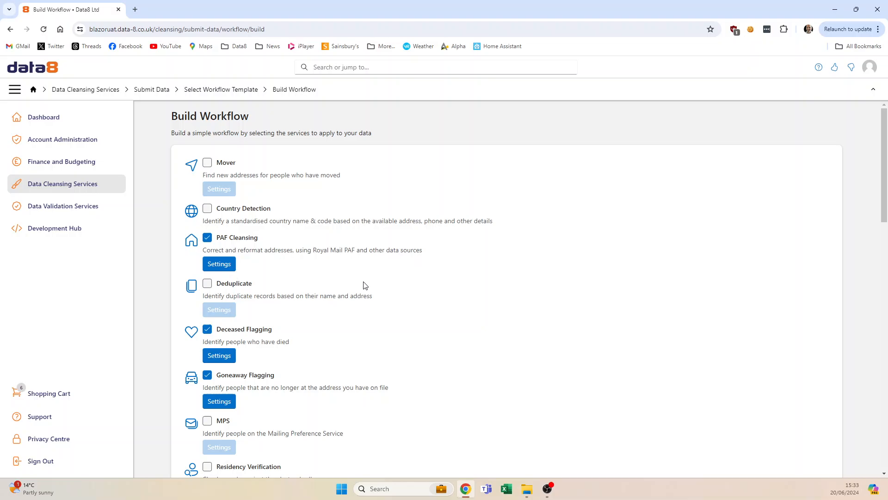
pyautogui.moveTo(218, 264)
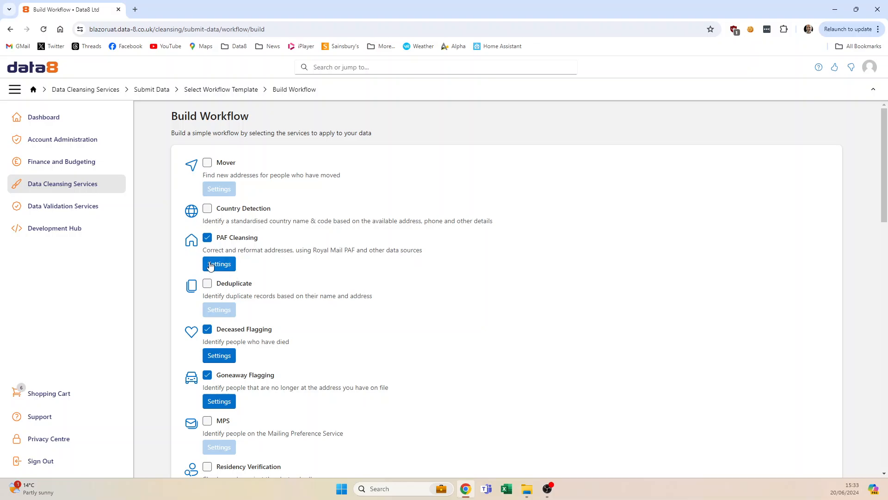
# Step: Set PAF Cleansing to 5 total address lines with Output DPS on, and confirm with OK
pyautogui.click(218, 264)
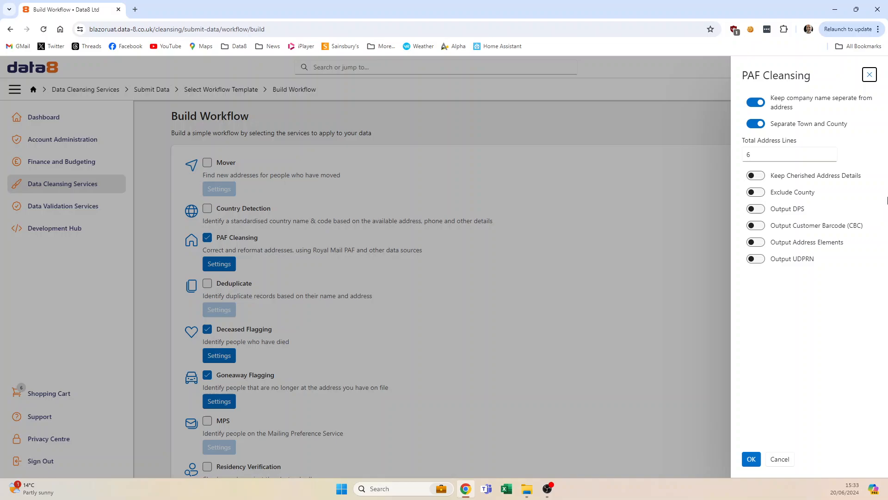
pyautogui.click(831, 159)
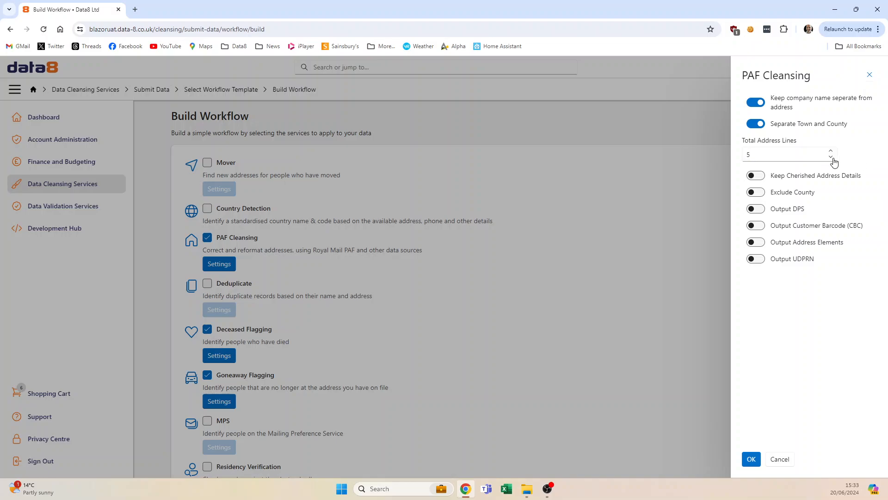
pyautogui.click(755, 208)
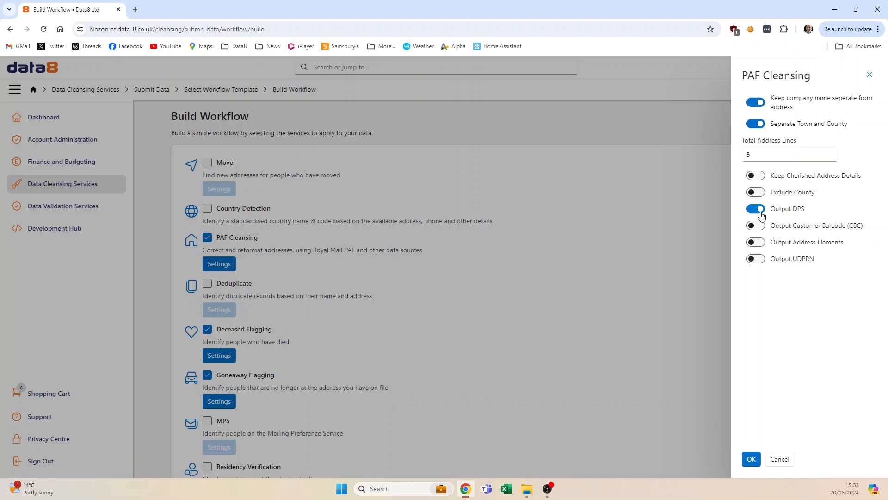
pyautogui.click(751, 459)
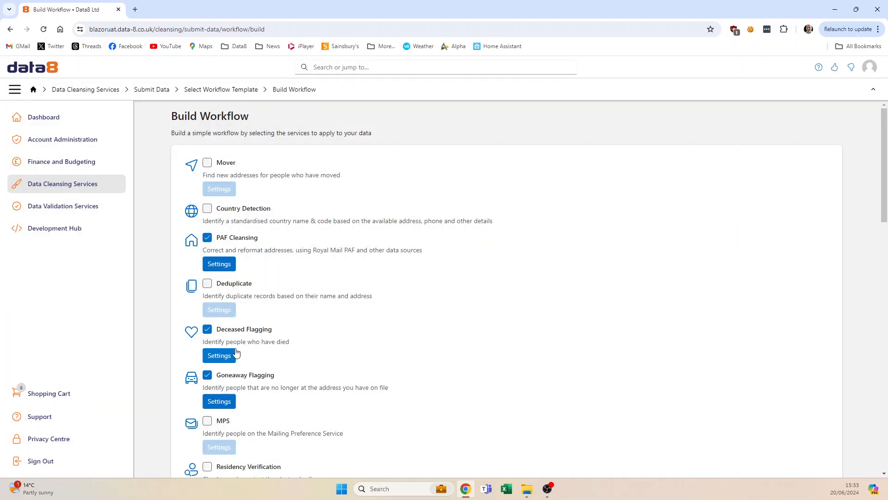
# Step: Set Deceased Flagging to forename match level with Output Data Source on, and confirm with OK
pyautogui.click(218, 355)
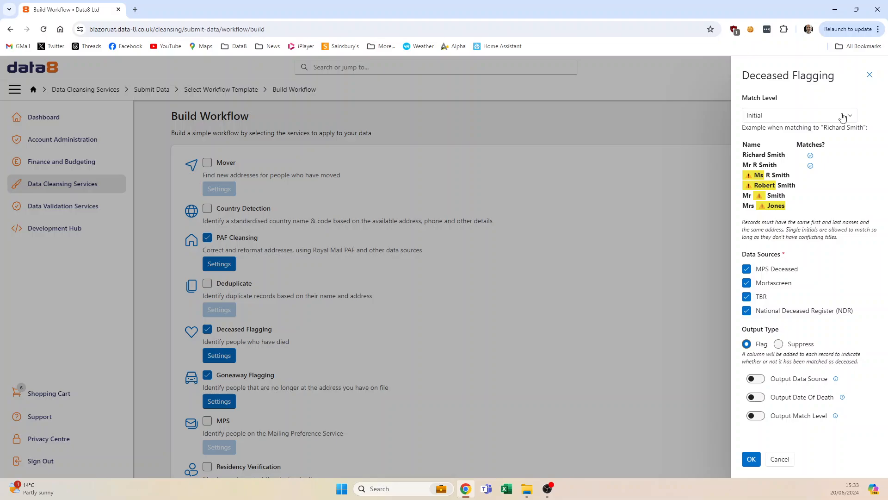
pyautogui.click(799, 115)
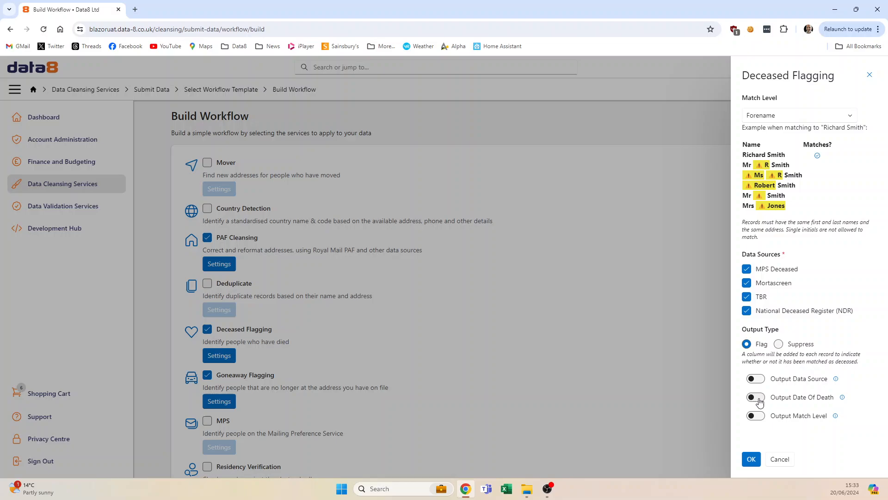
pyautogui.click(755, 378)
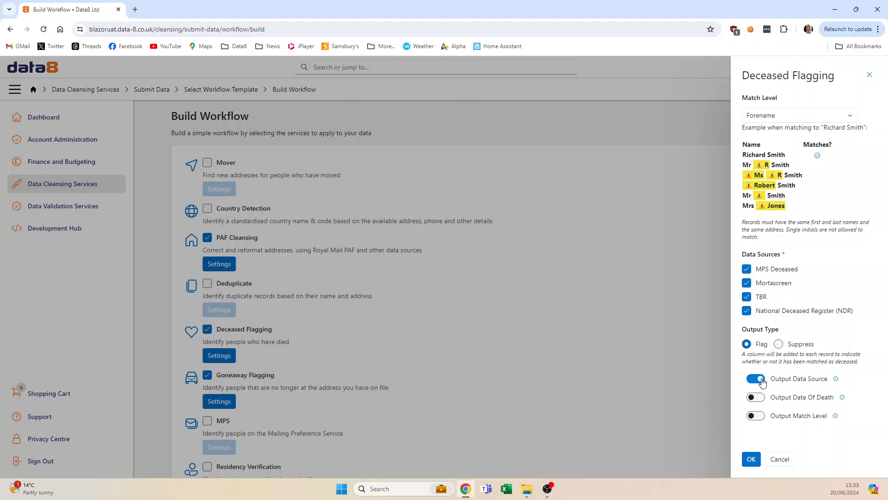
pyautogui.click(751, 459)
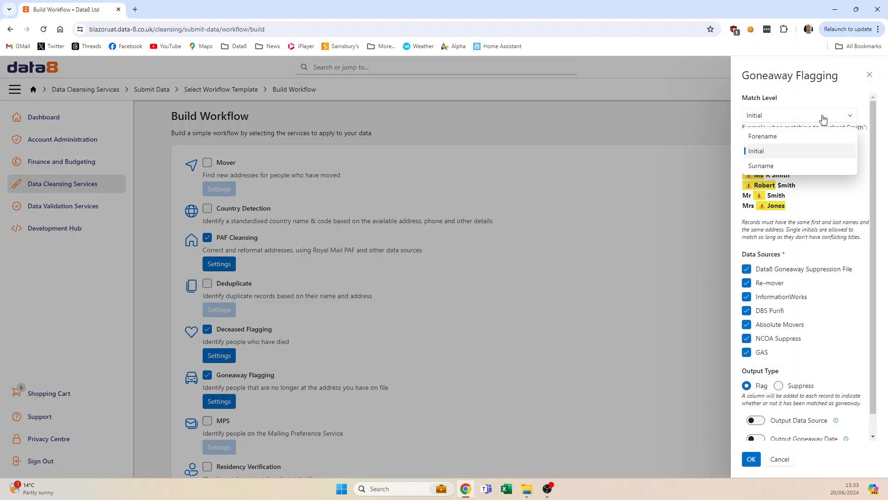
# Step: Set Goneaway Flagging to Forename matching, untick the GAS data source, and confirm with OK
pyautogui.click(762, 136)
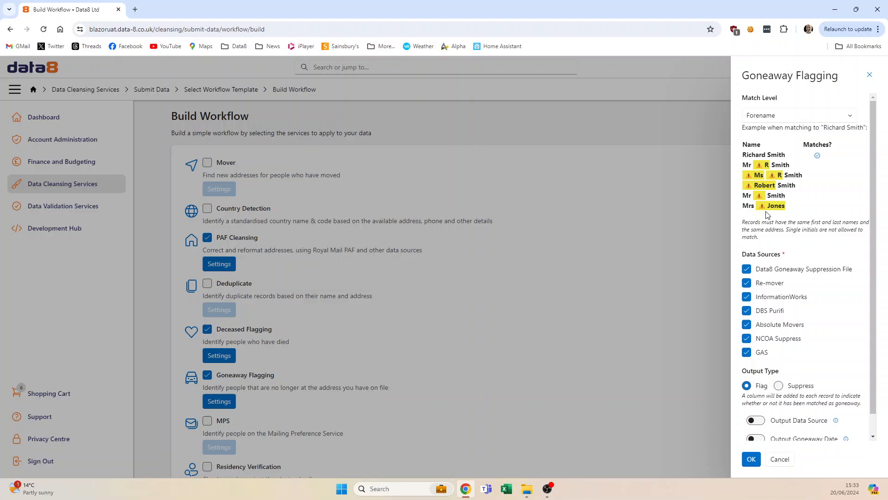
pyautogui.click(745, 352)
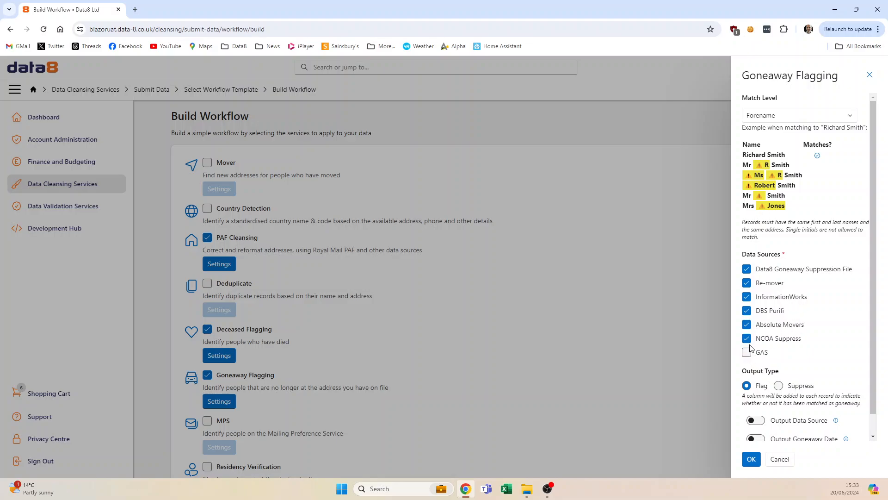
pyautogui.click(751, 459)
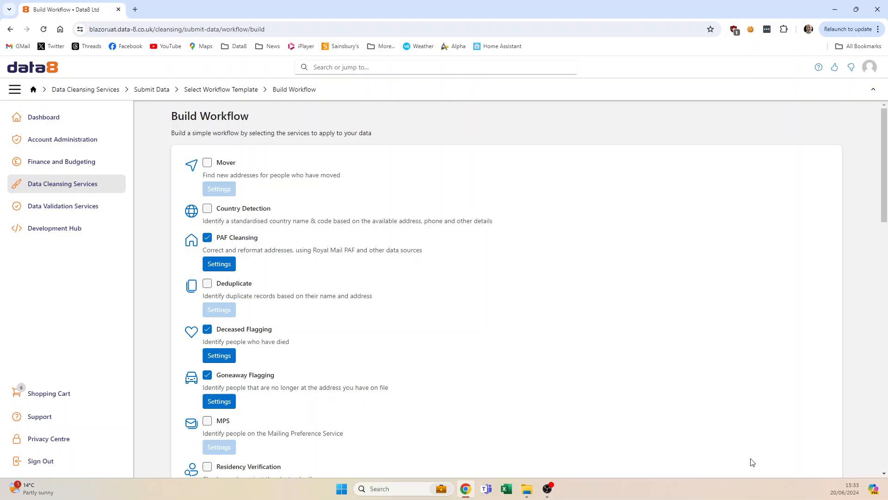
pyautogui.scroll(-3)
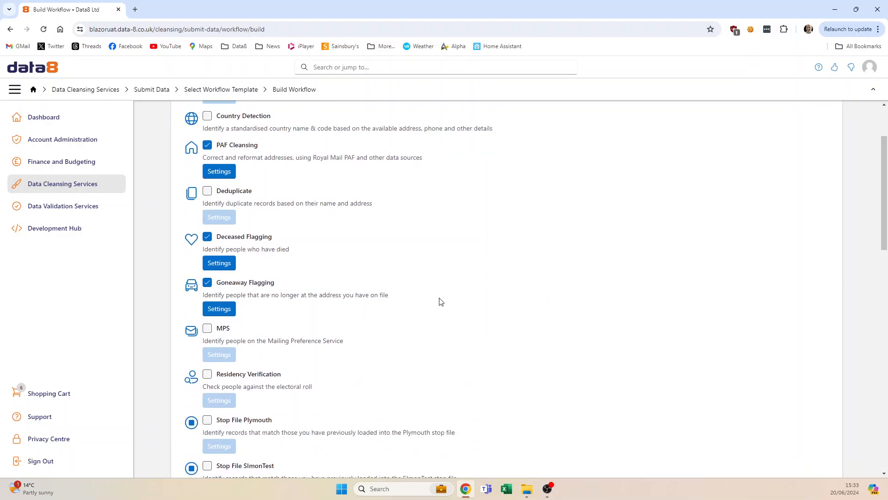
pyautogui.scroll(-3)
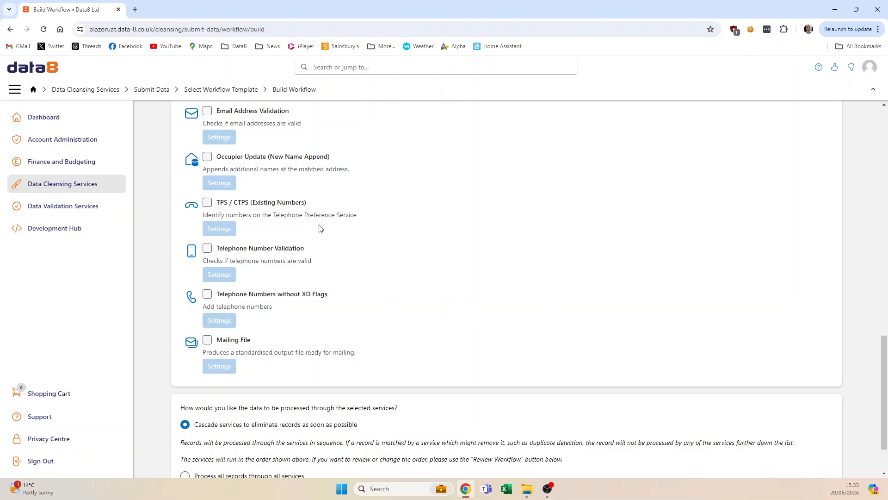
pyautogui.scroll(-3)
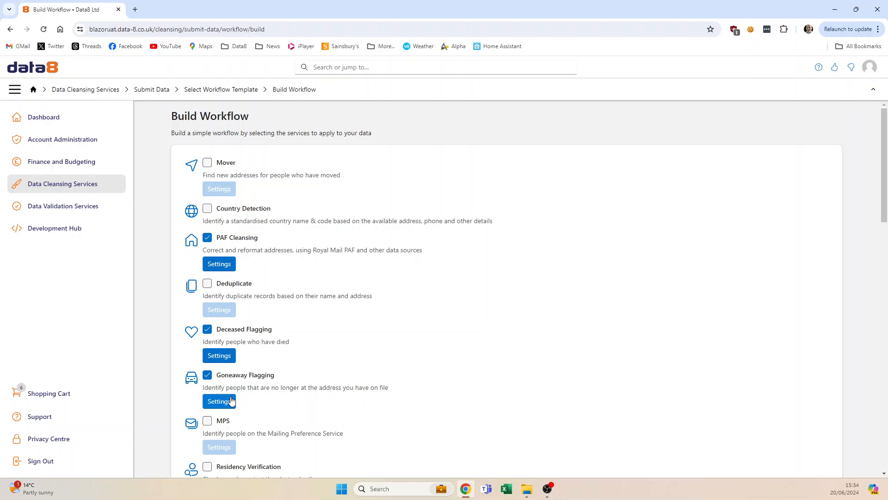
# Step: Submit the job with Cascade services kept, reaching the Confirm Job Details page
pyautogui.scroll(-3)
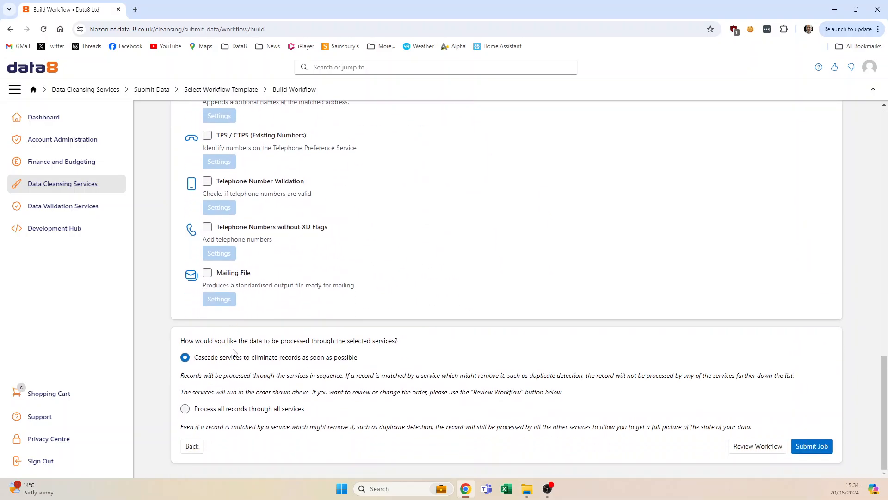
pyautogui.moveTo(243, 352)
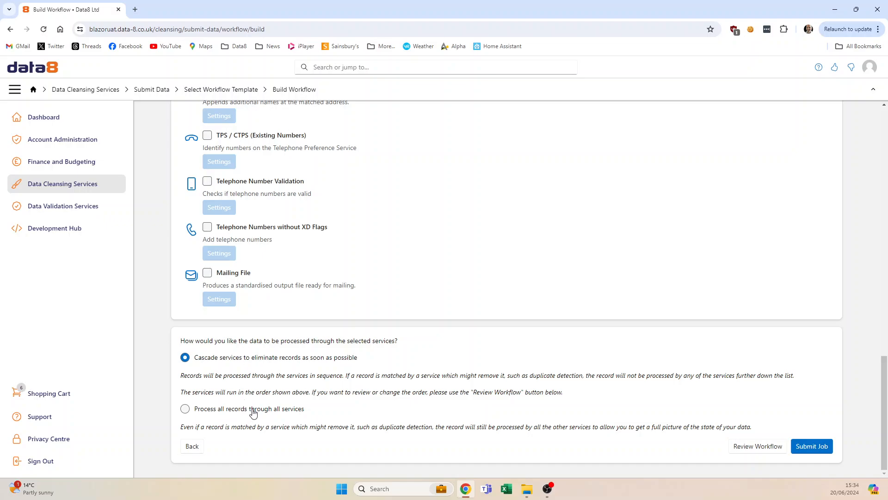
pyautogui.moveTo(253, 412)
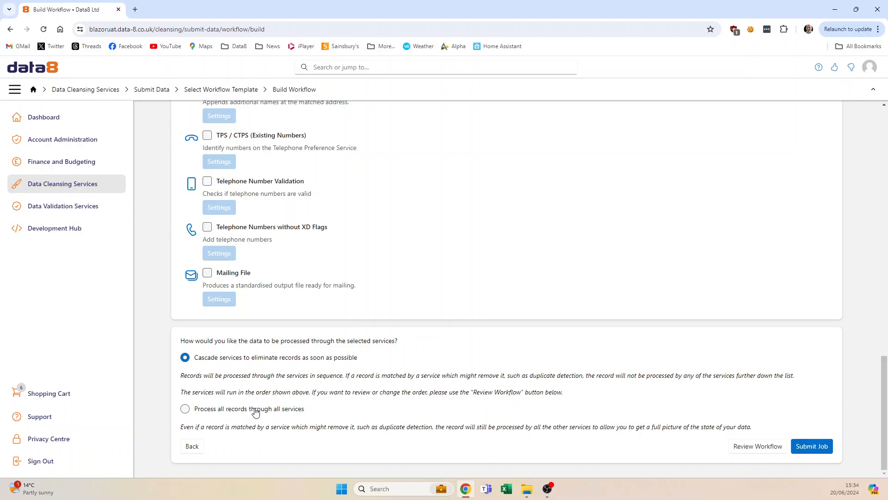
pyautogui.moveTo(252, 410)
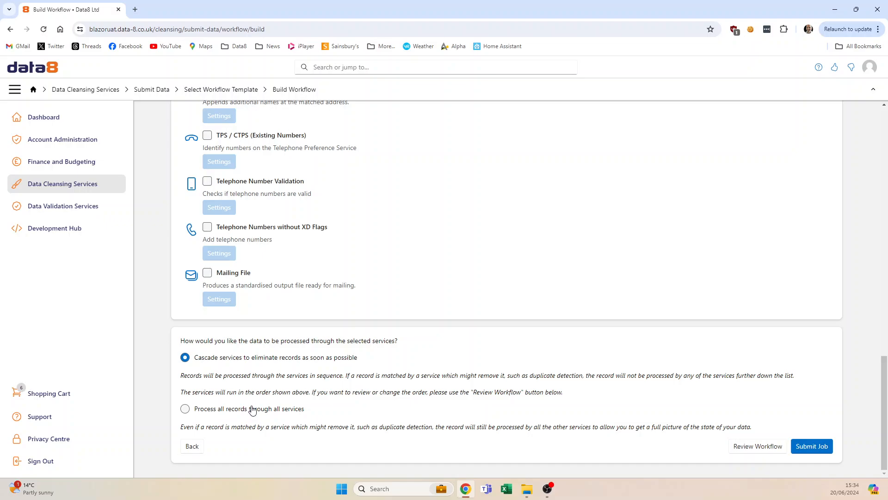
pyautogui.moveTo(248, 411)
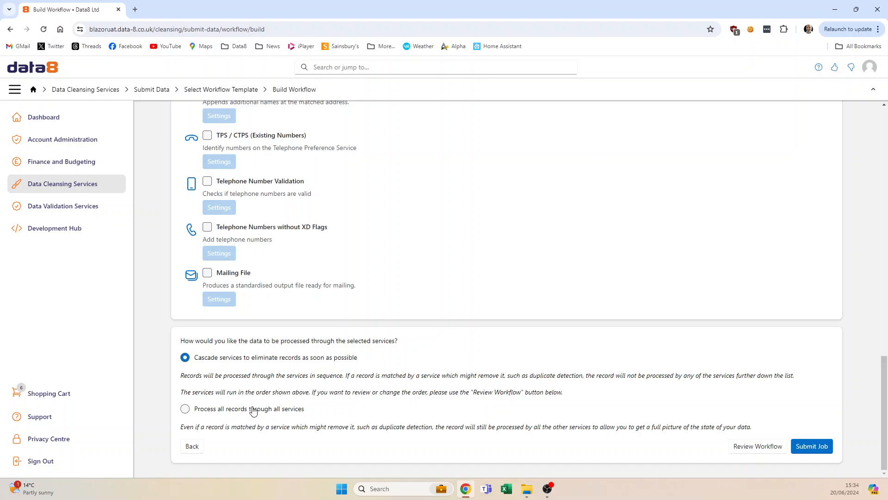
pyautogui.moveTo(250, 411)
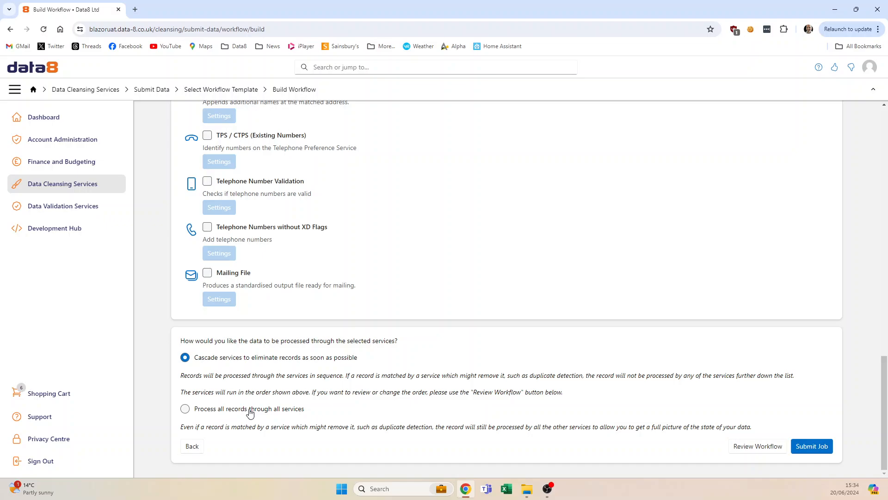
pyautogui.moveTo(220, 412)
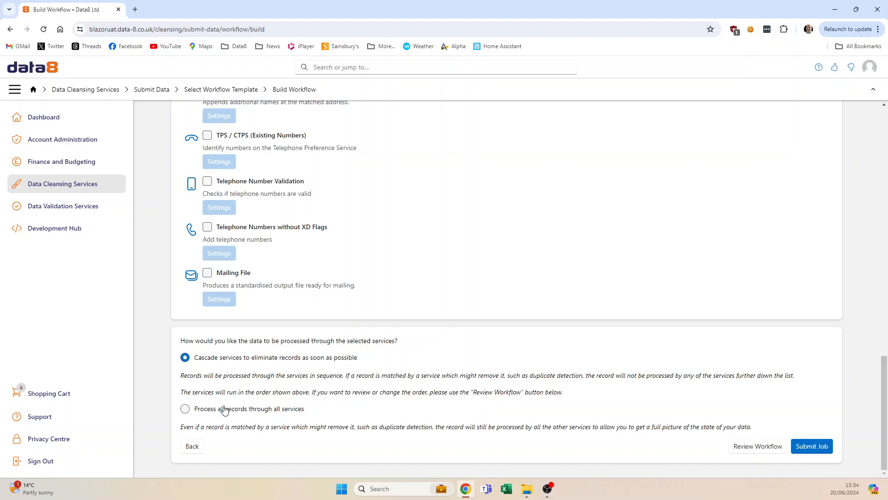
pyautogui.moveTo(743, 445)
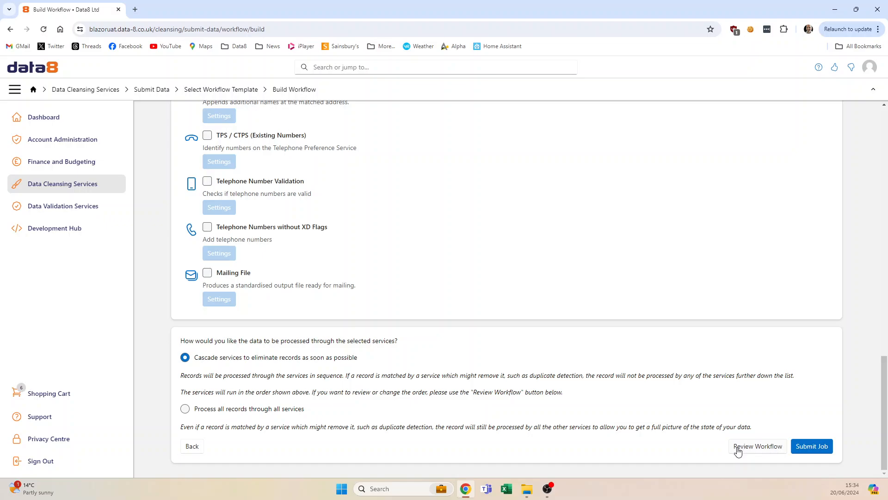
pyautogui.moveTo(738, 452)
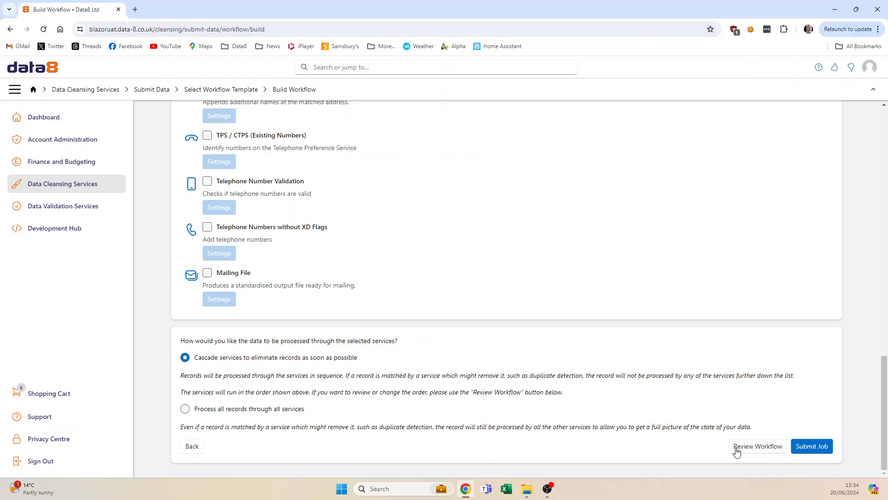
pyautogui.moveTo(791, 443)
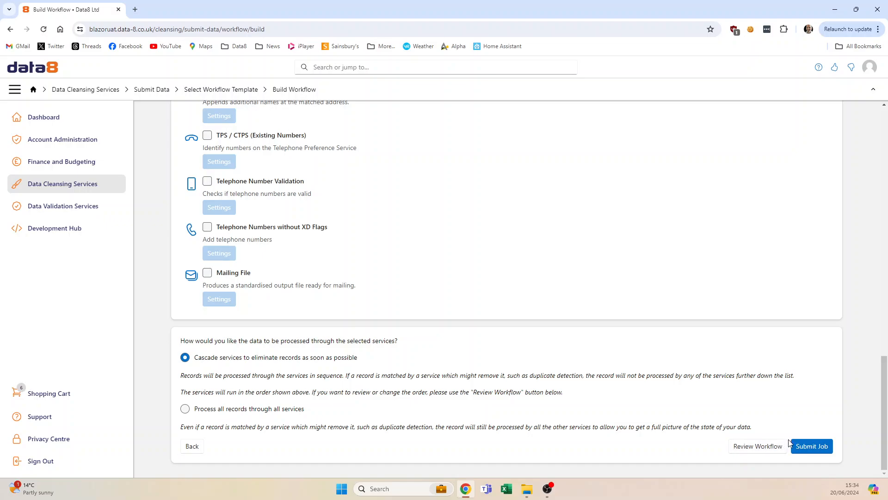
pyautogui.click(811, 446)
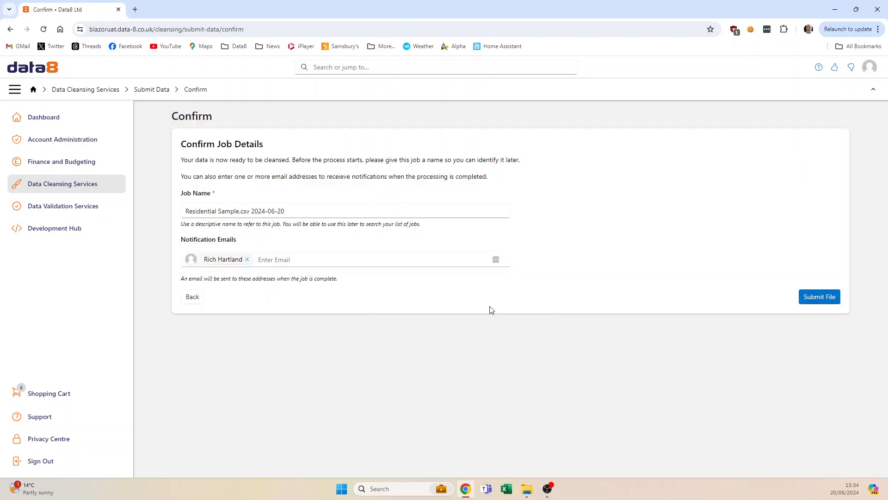